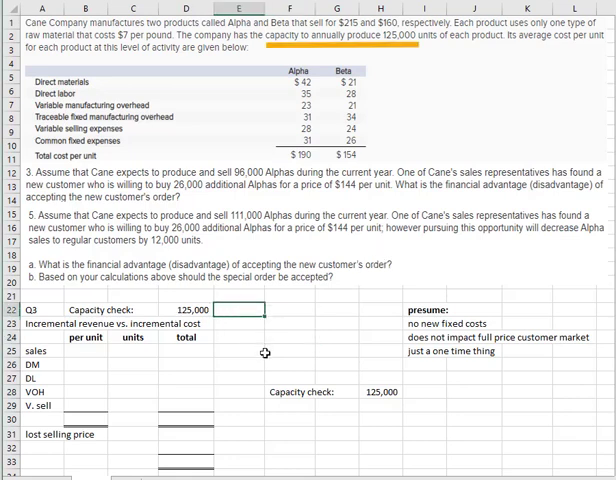
Step: Enter 96,000 current Alpha units in E22 and compute 29,000 spare units in G22
text(96000)
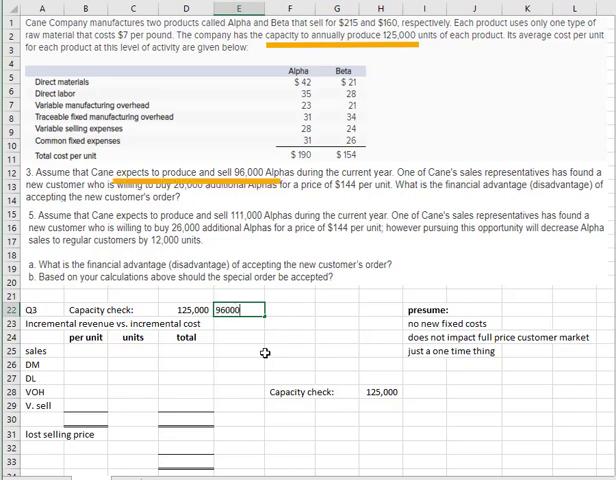
text(+E22)
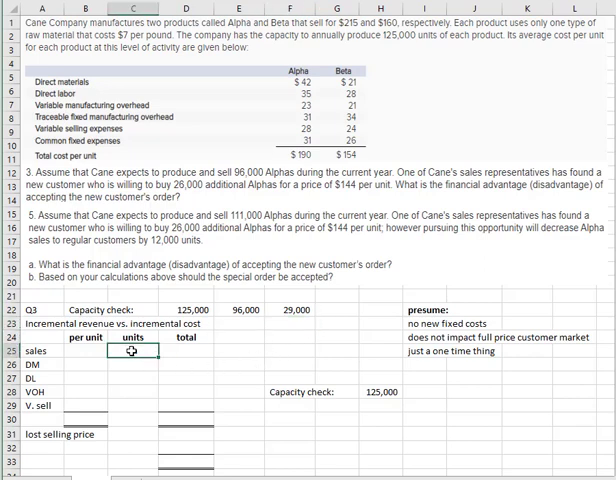
Step: Enter 26,000 units on each analysis line and the $144 special-order sales price
text(2600)
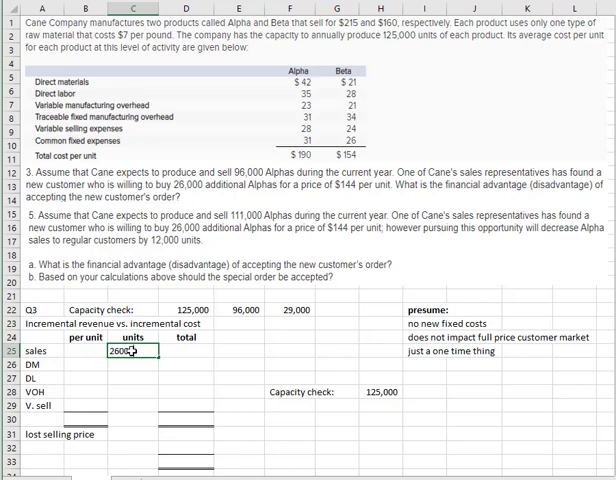
text(260000)
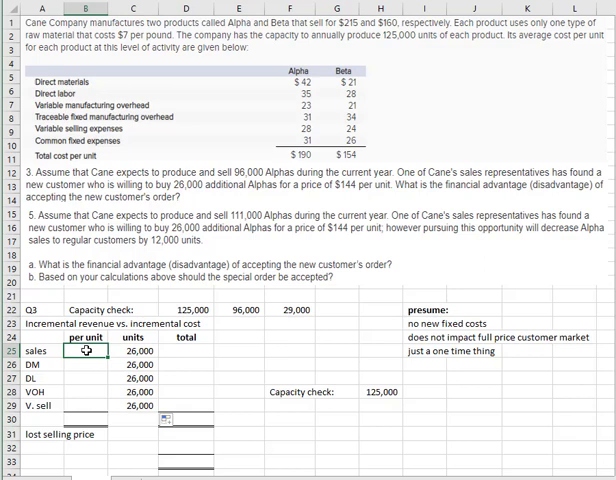
text(144)
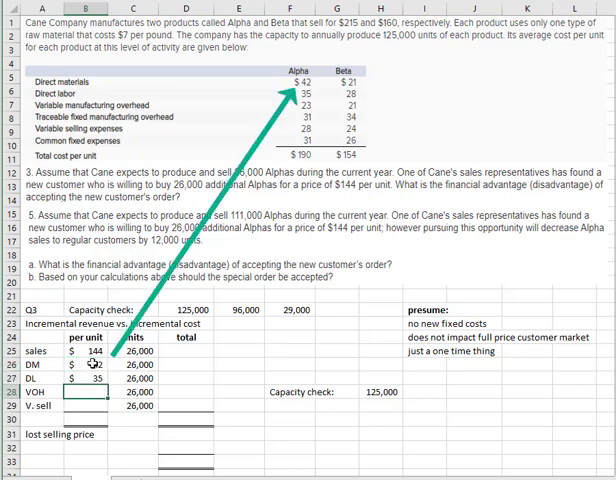
Step: Enter the remaining per-unit costs, including $23, and total each line, giving $3,744,000 sales
text(23)
click(185, 418)
text(+)
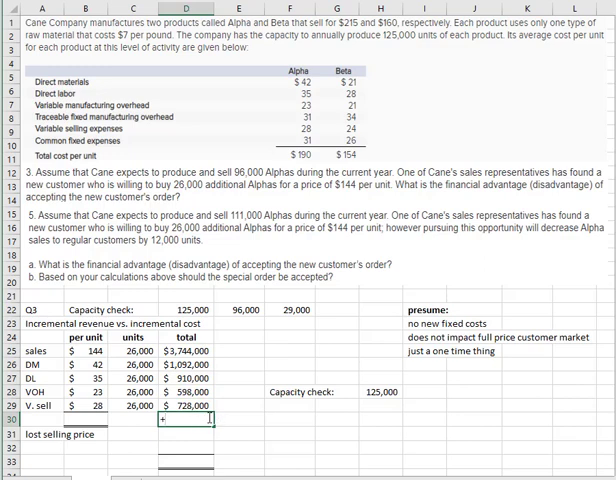
Step: Compute the $416,000 net advantage in D30 as =D25-SUM(D26:D29)
text(=D25-)
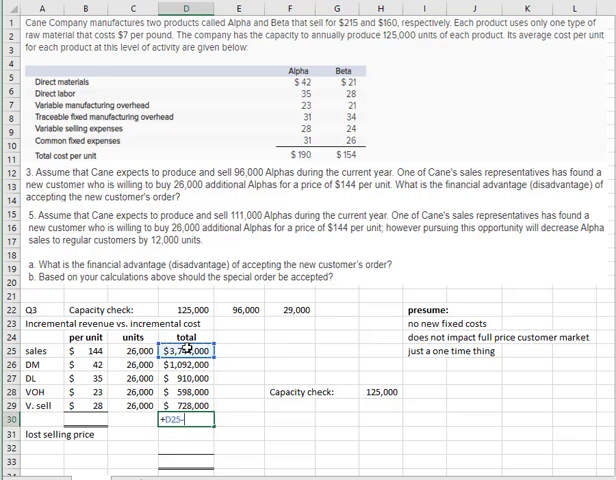
text(sum()
click(240, 309)
text(111,000)
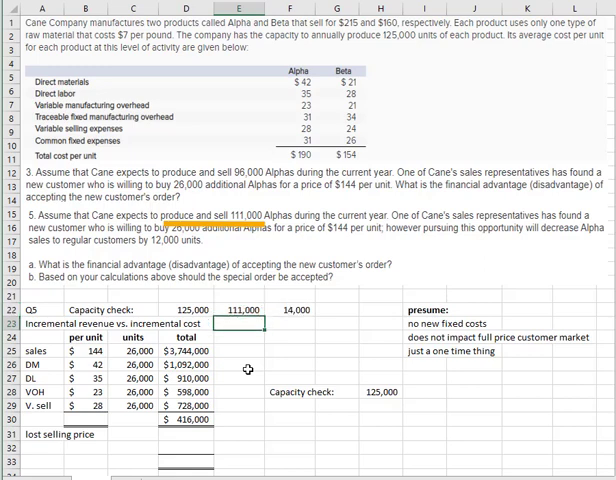
mouse_move(280, 341)
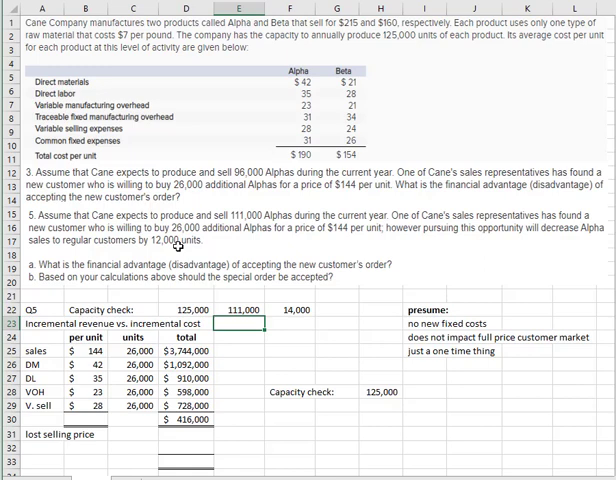
mouse_move(348, 36)
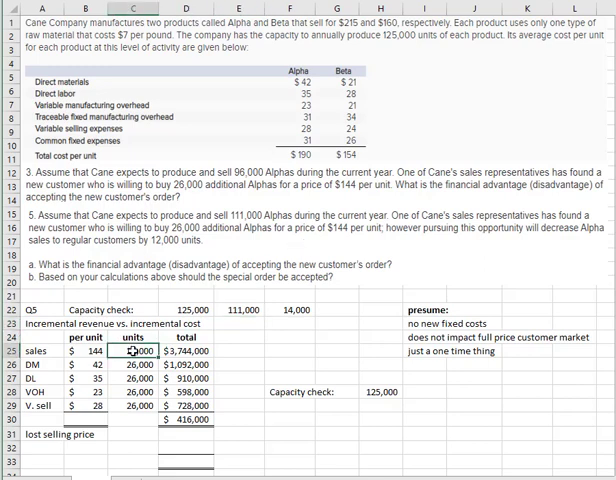
Step: Change the special order to 14,000 units, giving $2,016,000 sales and $224,000 net
text(14000)
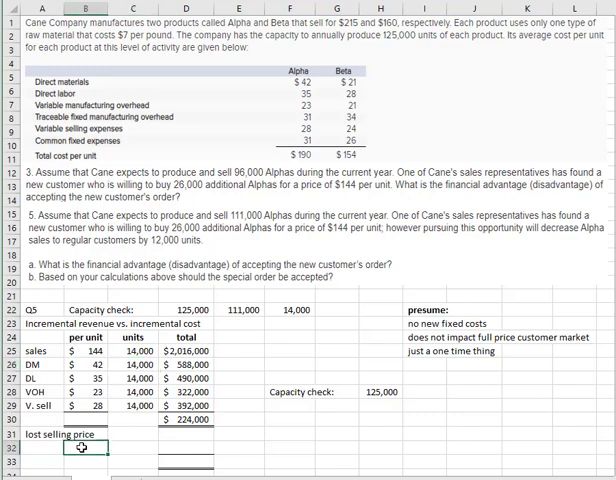
Step: Add a $71 lost selling price line (215 minus B25) on 12,000 units, totalling $852,000
text(+2)
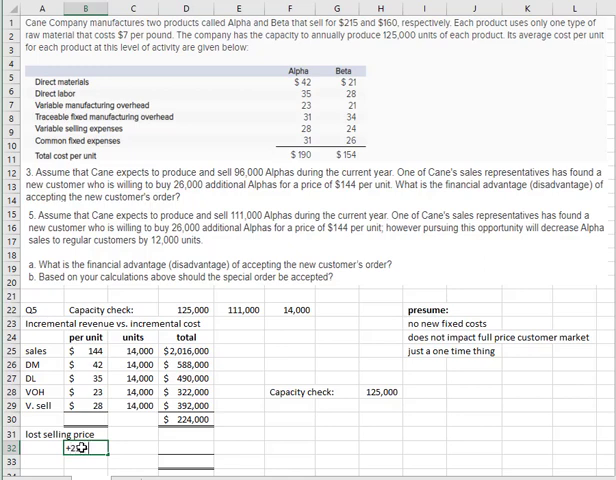
text(15-)
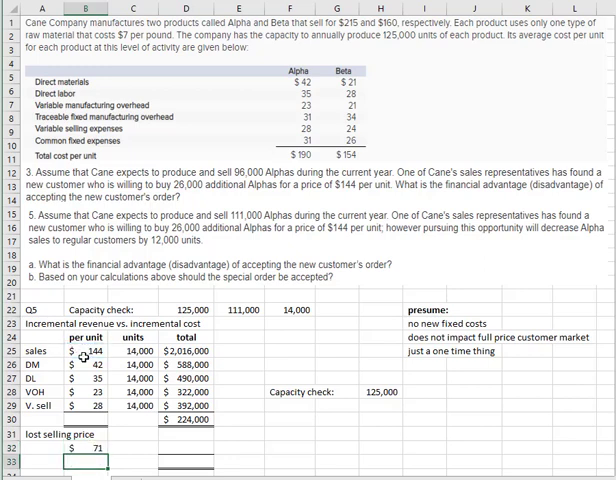
click(134, 453)
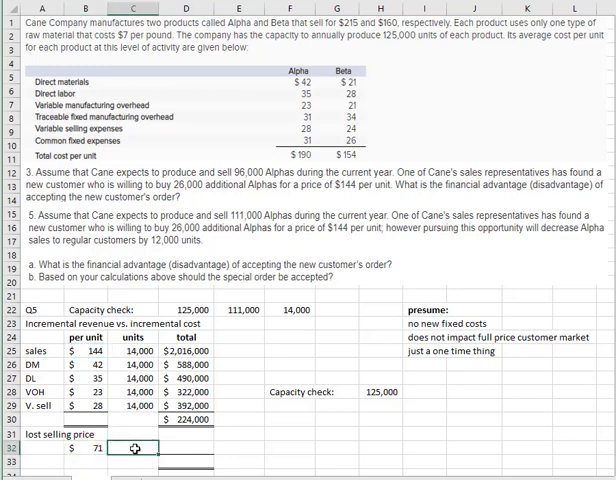
text(12,000)
click(186, 447)
text(=B32*)
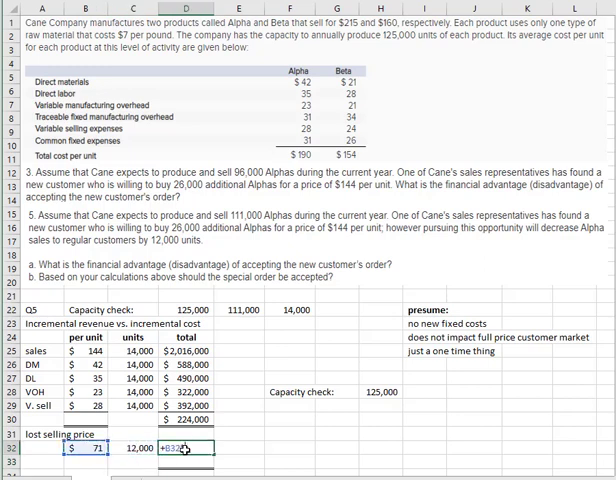
key(Enter)
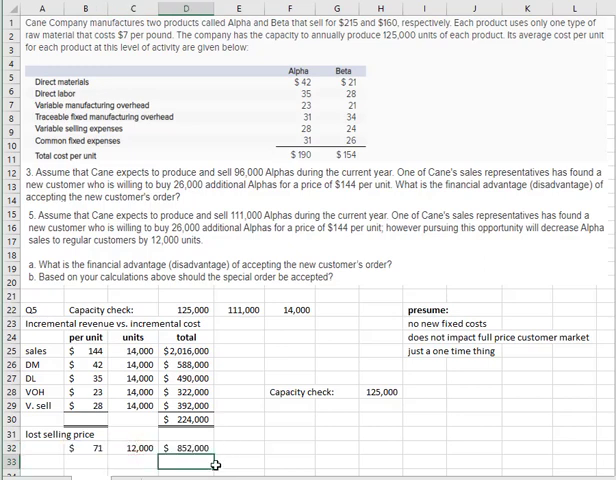
text(+D30)
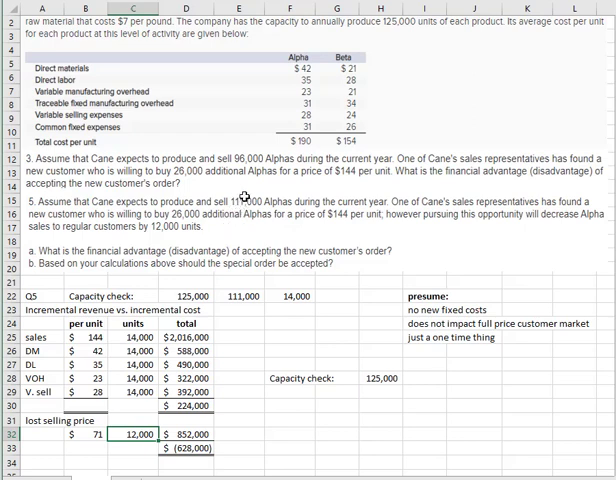
Step: Show the final $(628,000) disadvantage in D33 as D30 minus D32
click(95, 338)
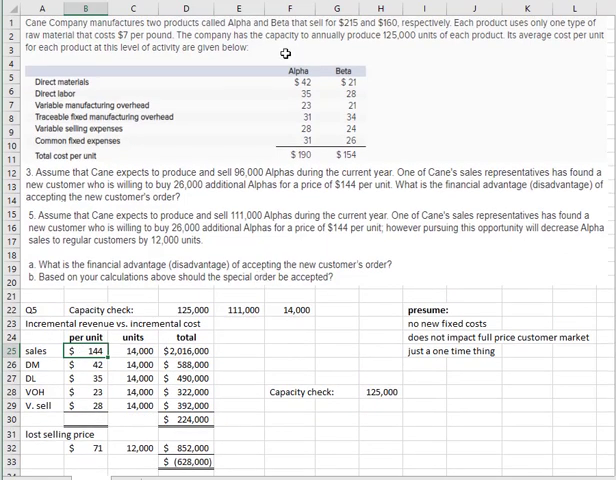
mouse_move(321, 330)
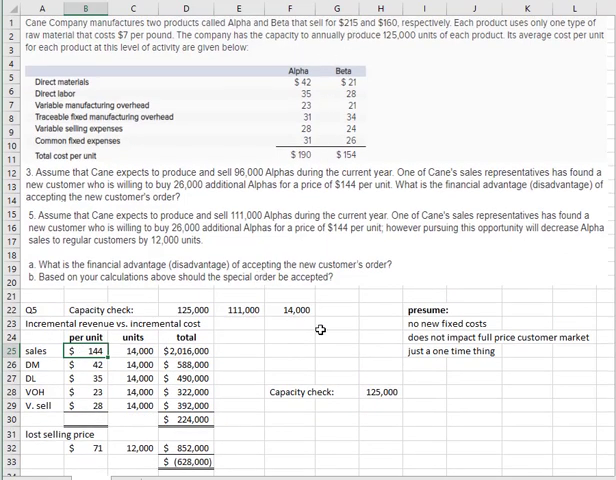